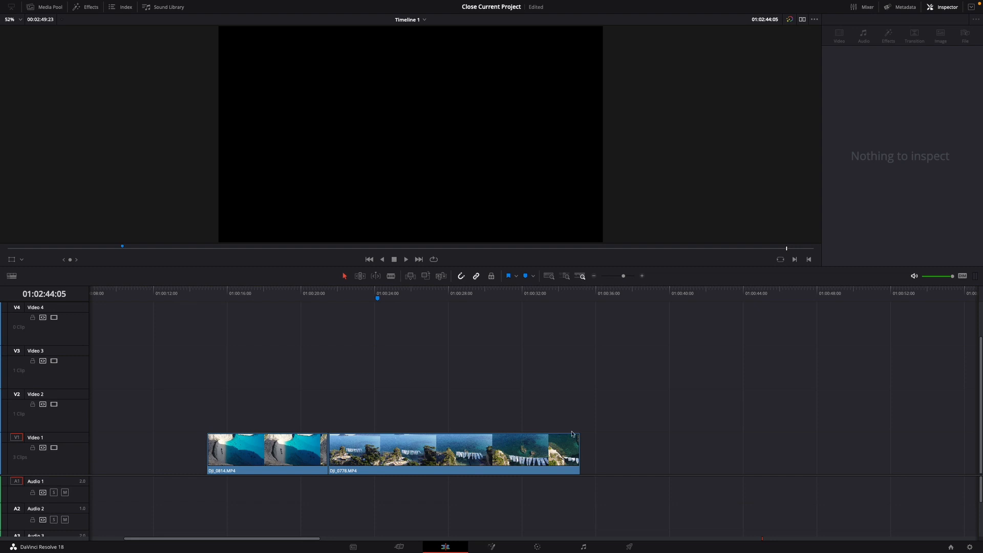
# Load DJI_0814 in the Inspector and park the playhead just before the cut.
pyautogui.click(266, 452)
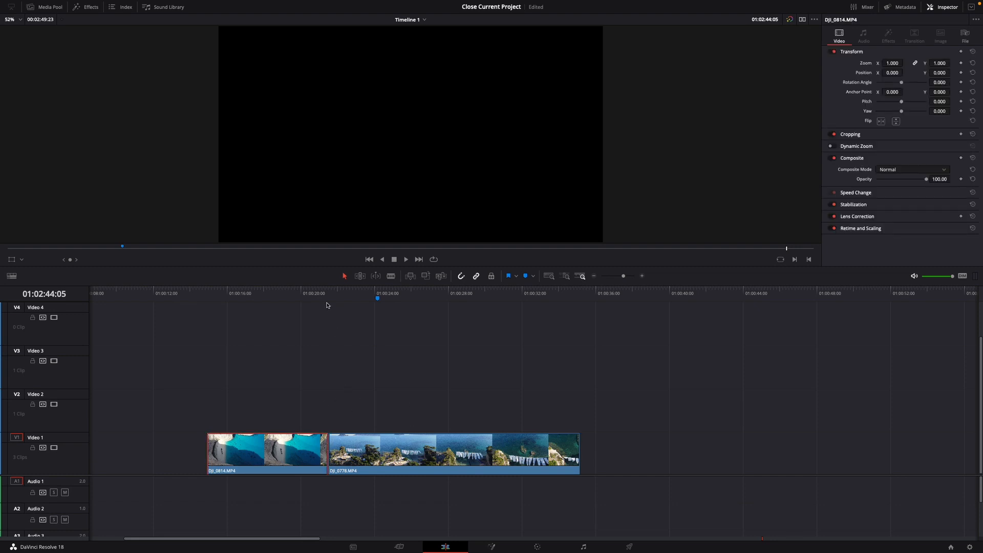
pyautogui.click(385, 292)
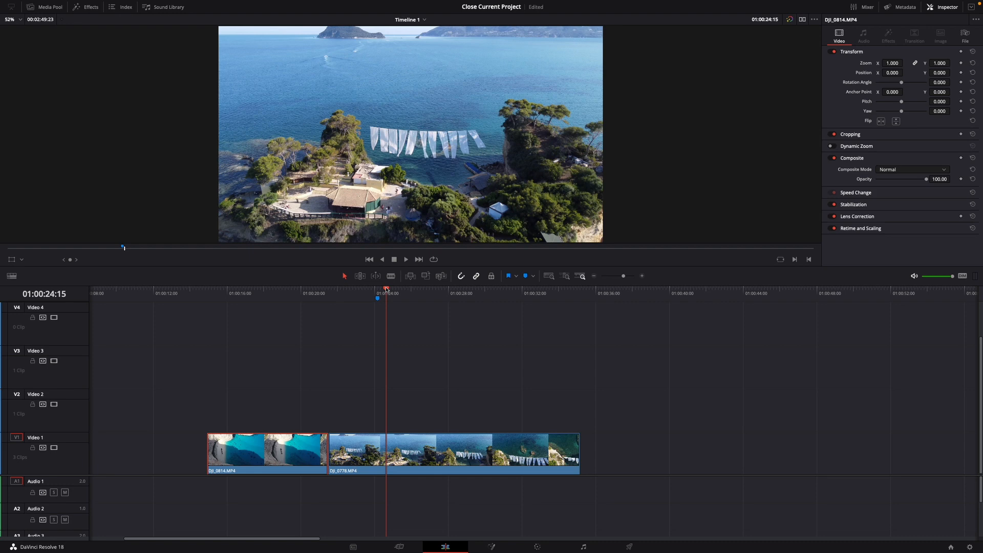
pyautogui.click(318, 293)
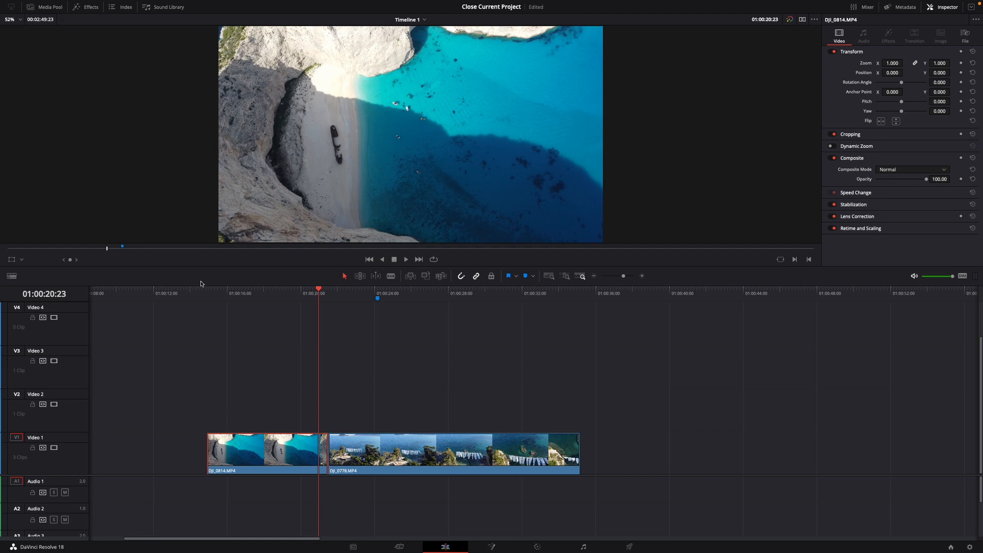
# Open the Effects library and scroll down toward the Fusion Transitions.
pyautogui.click(85, 6)
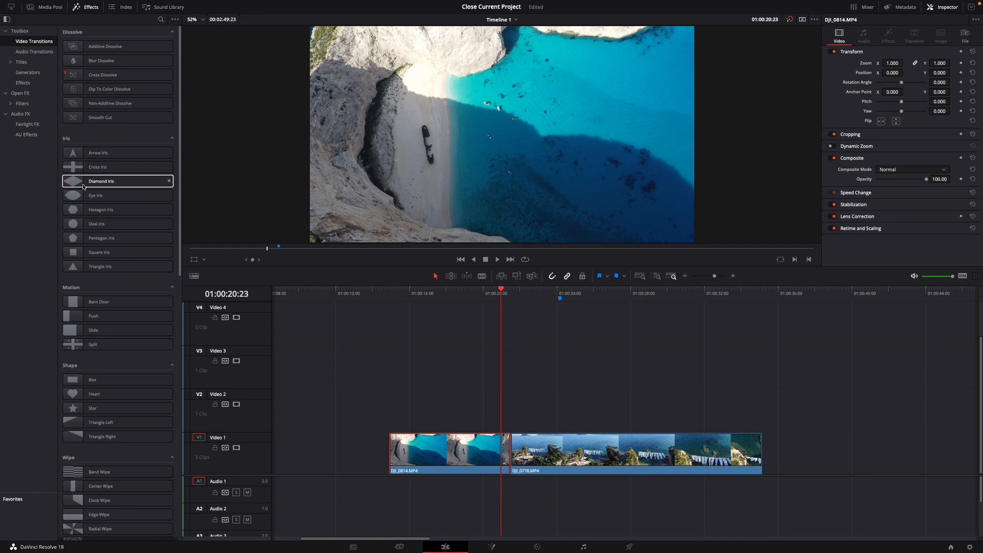
pyautogui.scroll(-3)
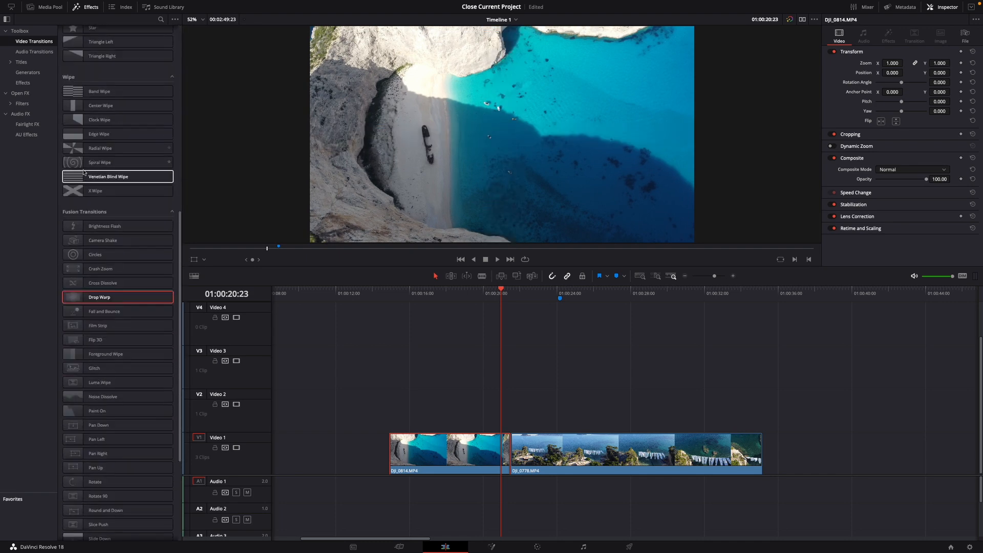
pyautogui.scroll(-3)
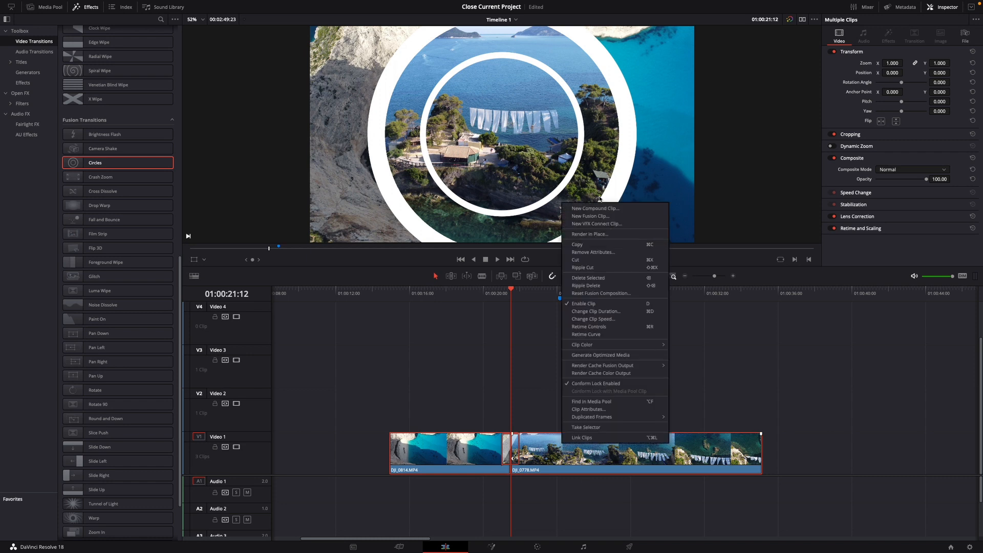
# Create a compound clip named 'Circles', then move the playhead back to preview it.
pyautogui.click(595, 209)
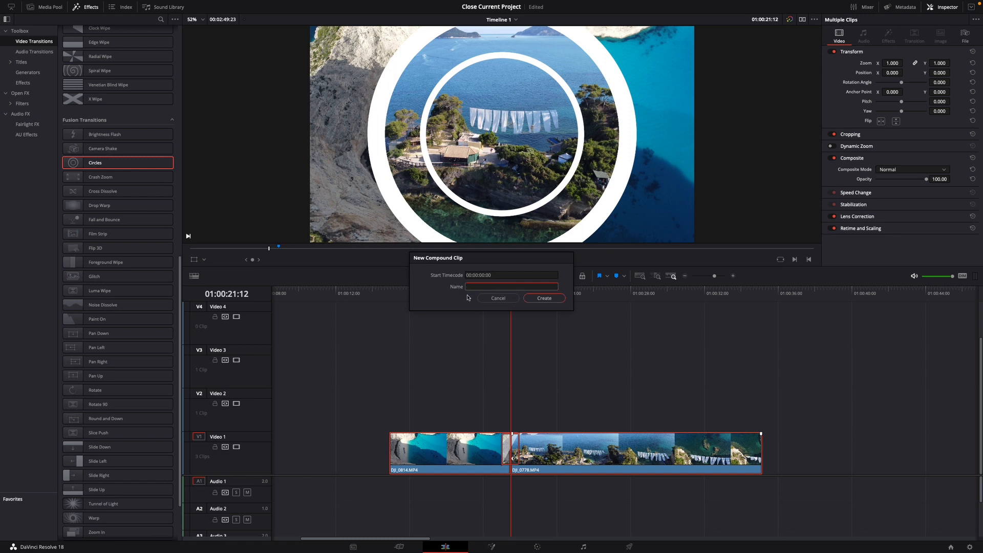
pyautogui.write('Circles')
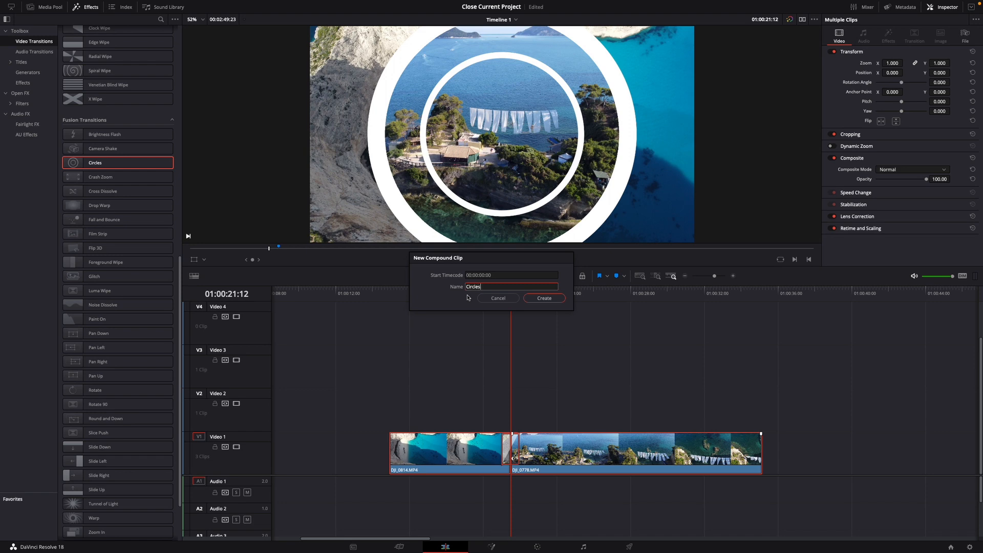
pyautogui.click(543, 298)
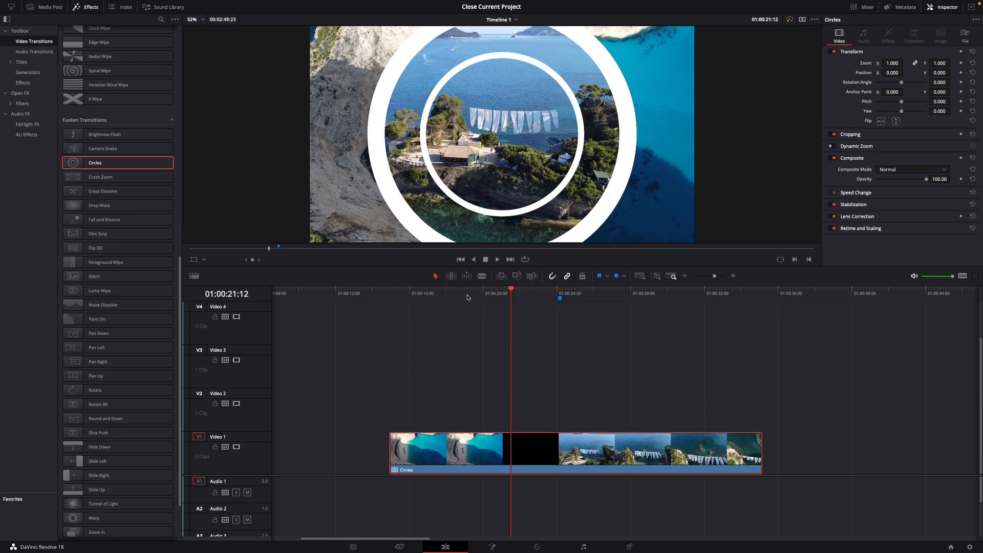
pyautogui.click(508, 291)
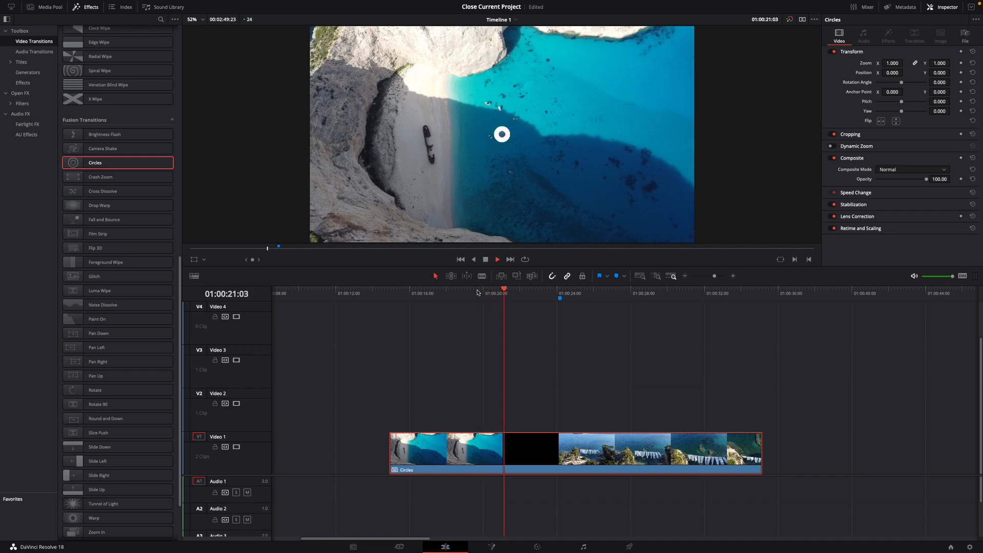
# Blade the Circles compound clip with the playhead inside the transition.
pyautogui.click(516, 293)
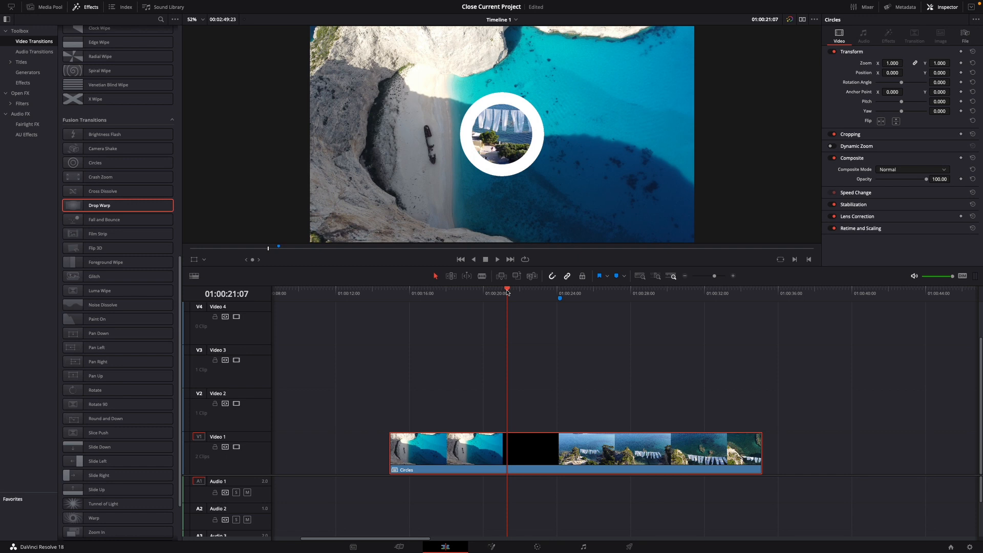
pyautogui.press('cmd+b')
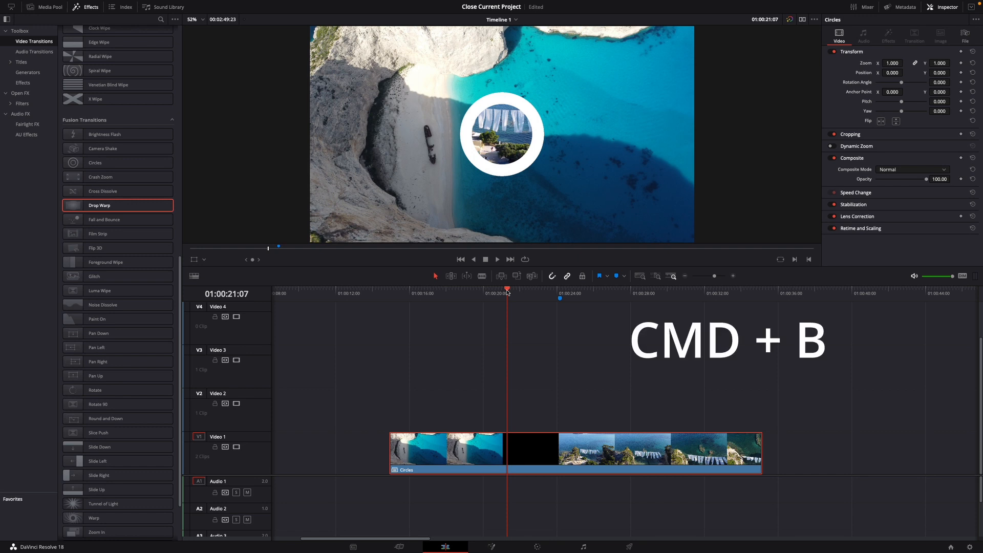
pyautogui.press('cmd+b')
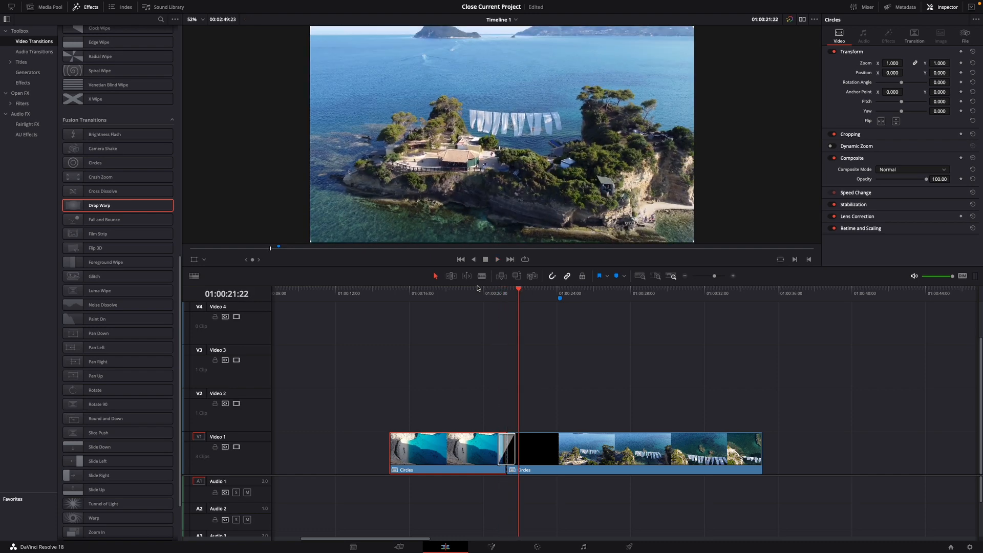
# Select both Circles pieces together.
pyautogui.click(483, 288)
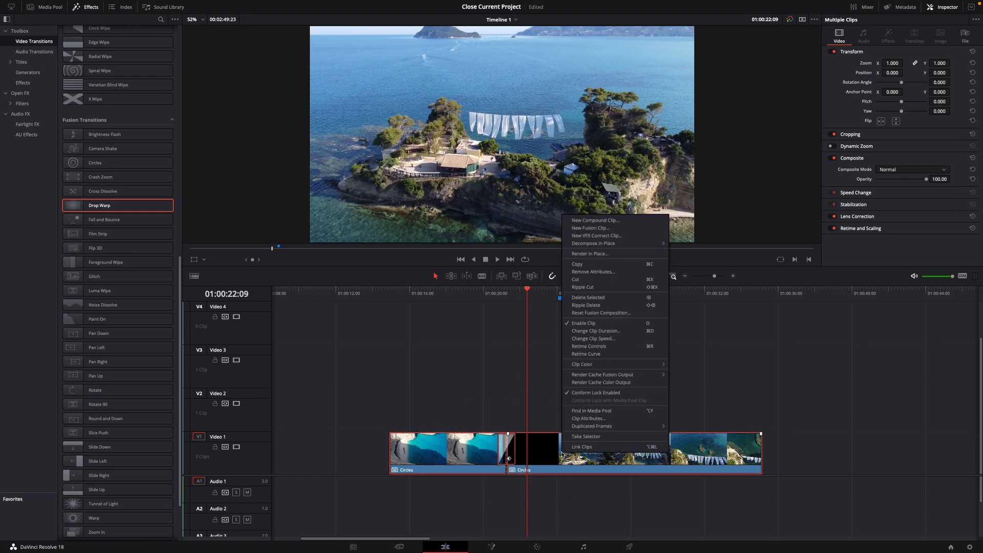
# Make a new compound clip from the selected pieces, named 'Drop Warp'.
pyautogui.click(594, 220)
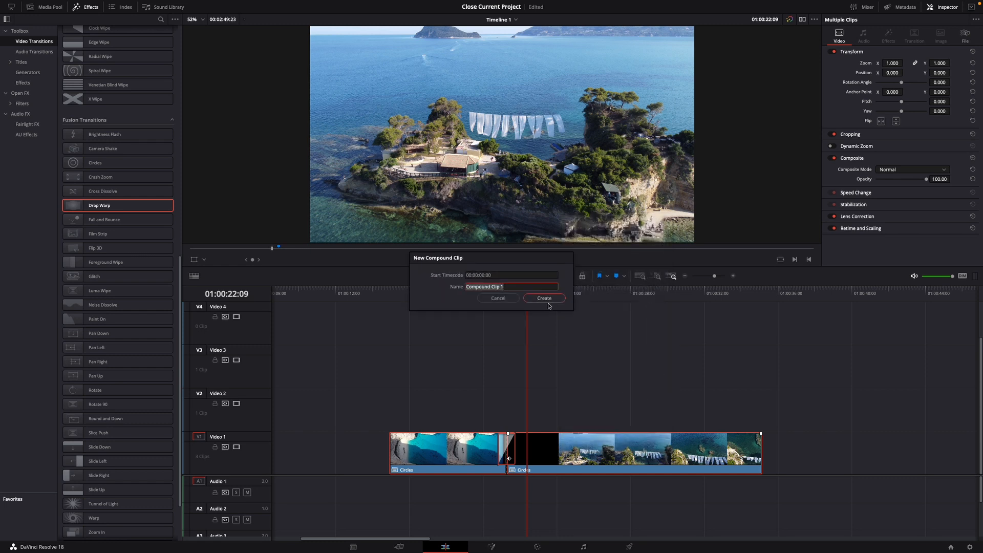
pyautogui.write('Drop')
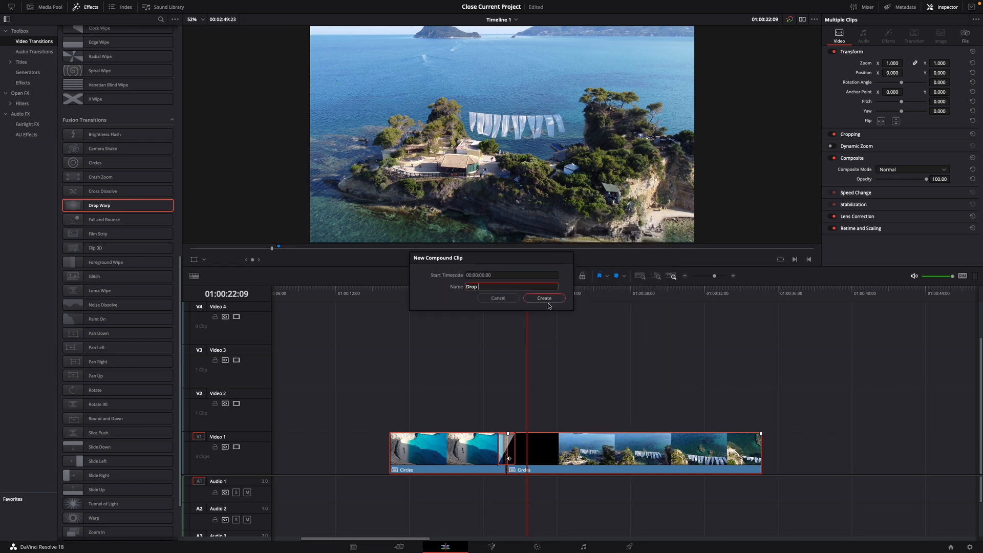
pyautogui.write('Warp')
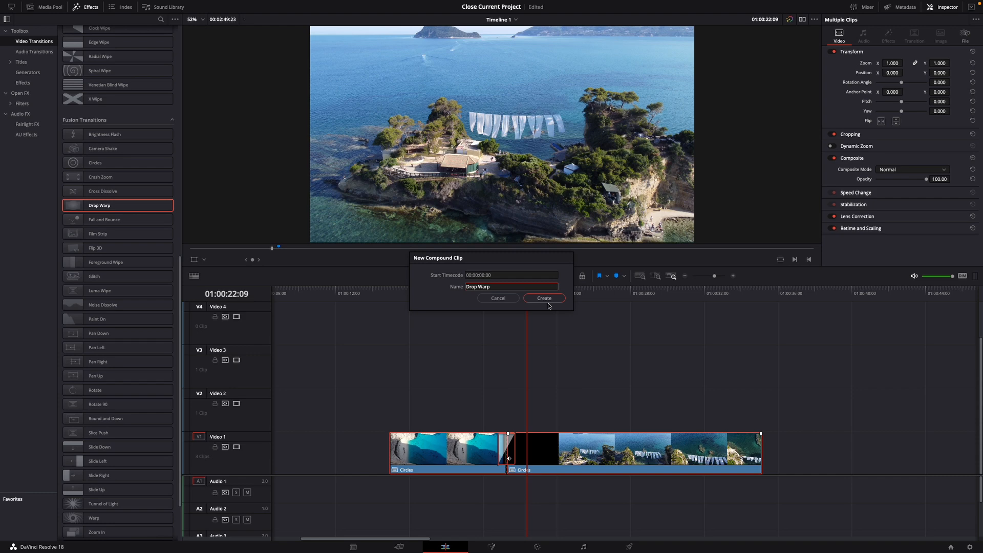
pyautogui.click(543, 298)
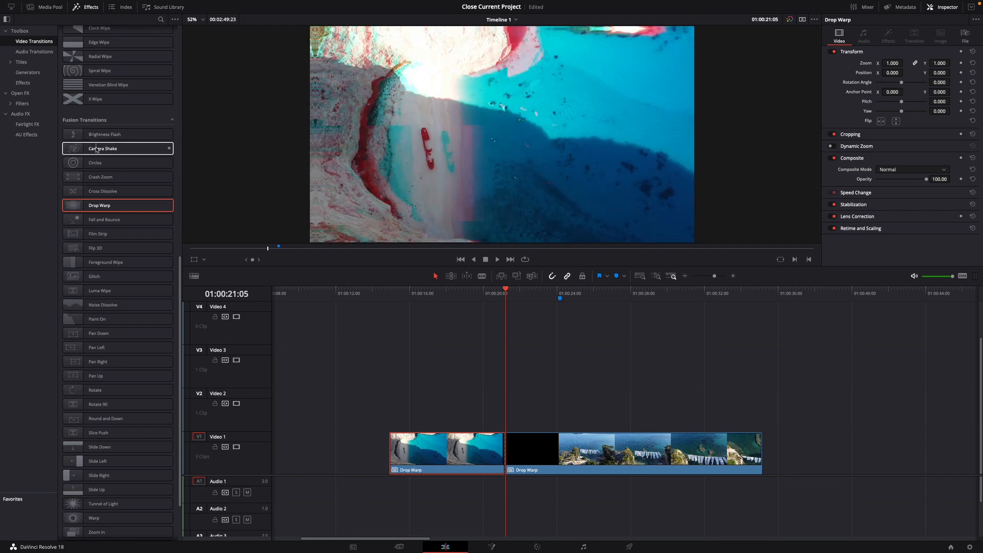
# Add Camera Shake at the cut and select it to view its settings.
pyautogui.click(117, 149)
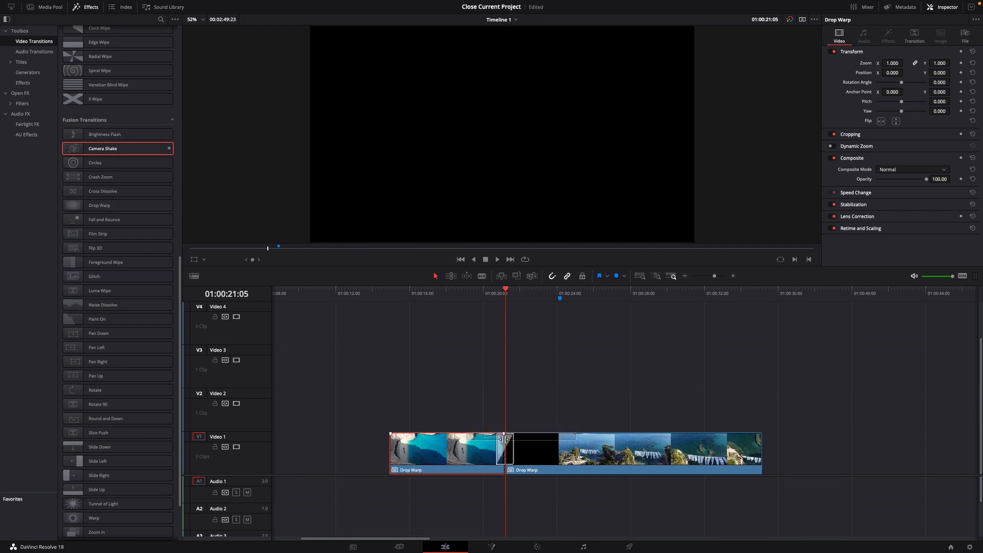
pyautogui.click(467, 289)
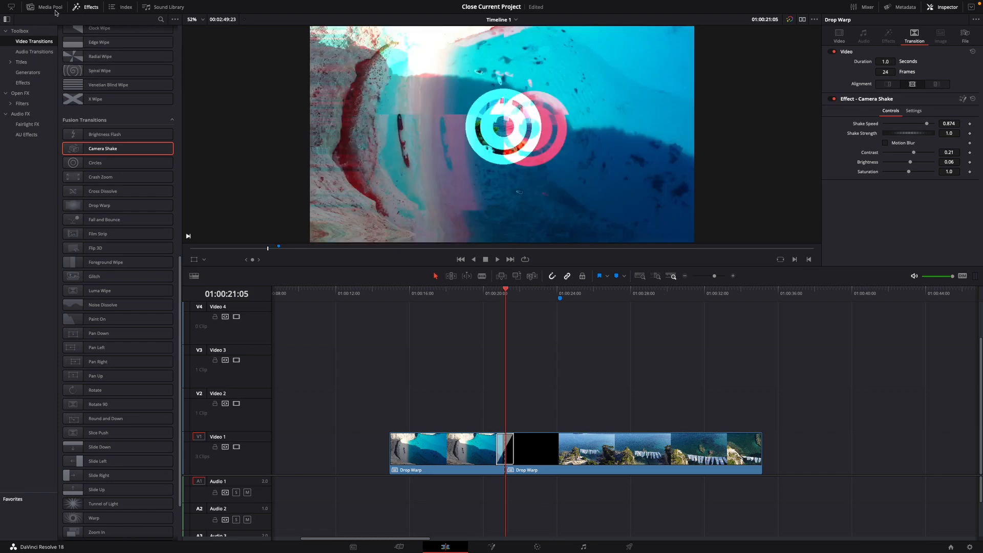
# Show the Media Pool from the top toolbar.
pyautogui.click(48, 7)
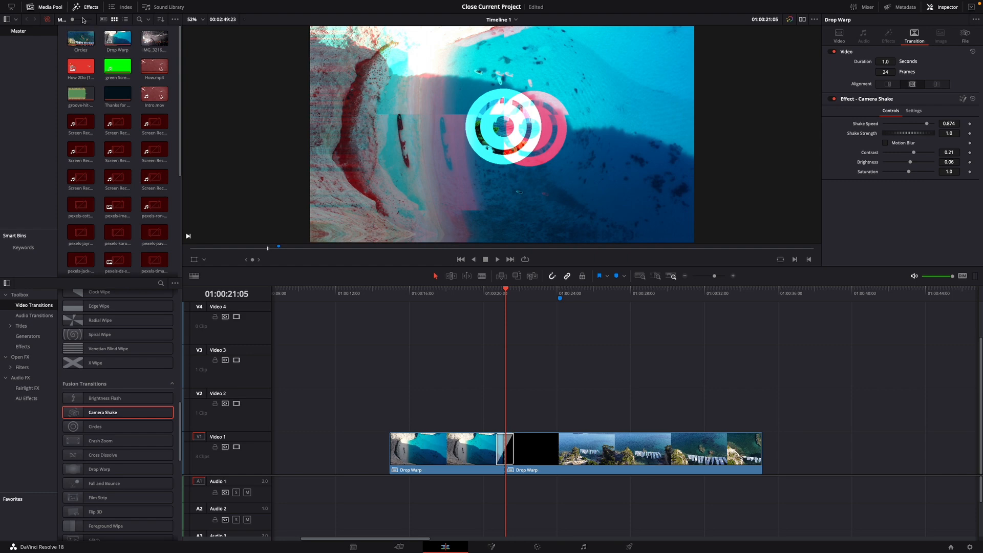
pyautogui.moveTo(82, 19)
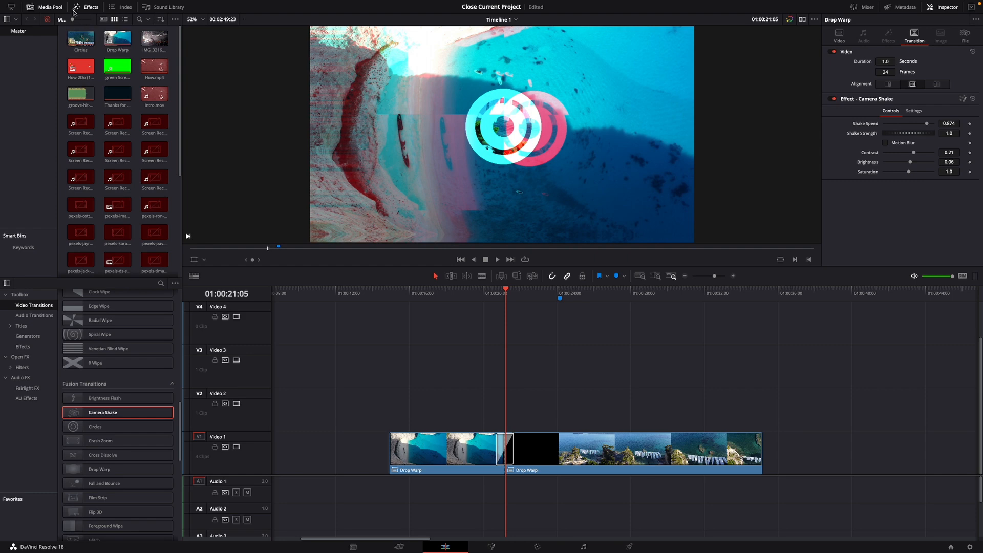